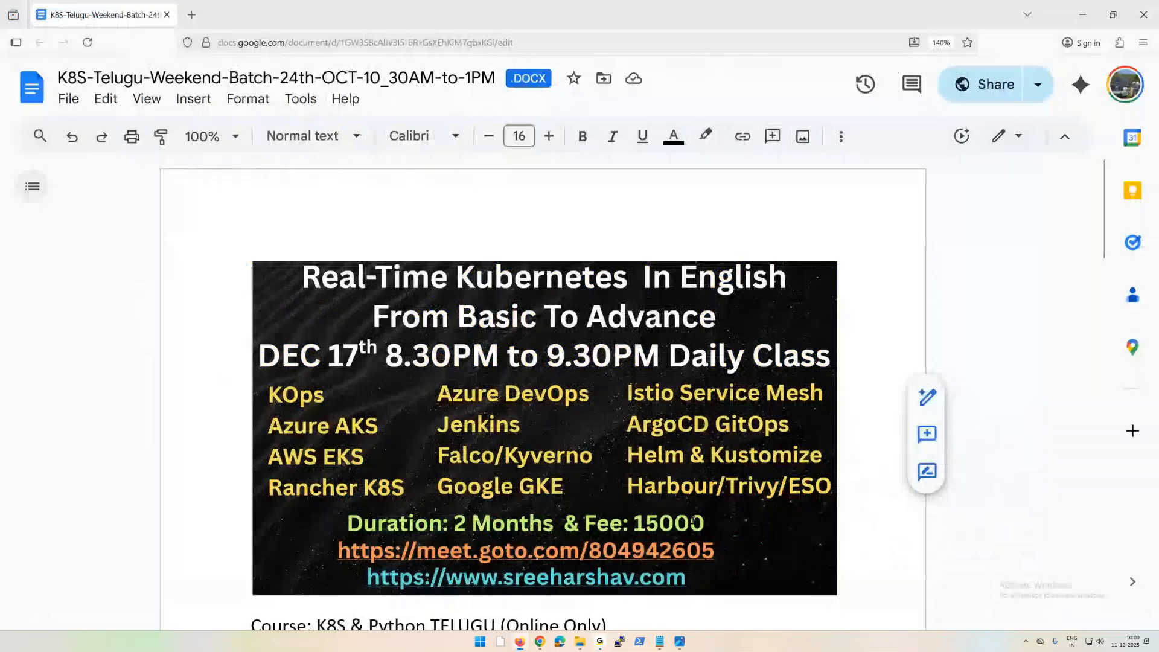
Delete '& Python TELUGU (Online Only)' so the course line reads just 'K8S'
scroll(down, 3)
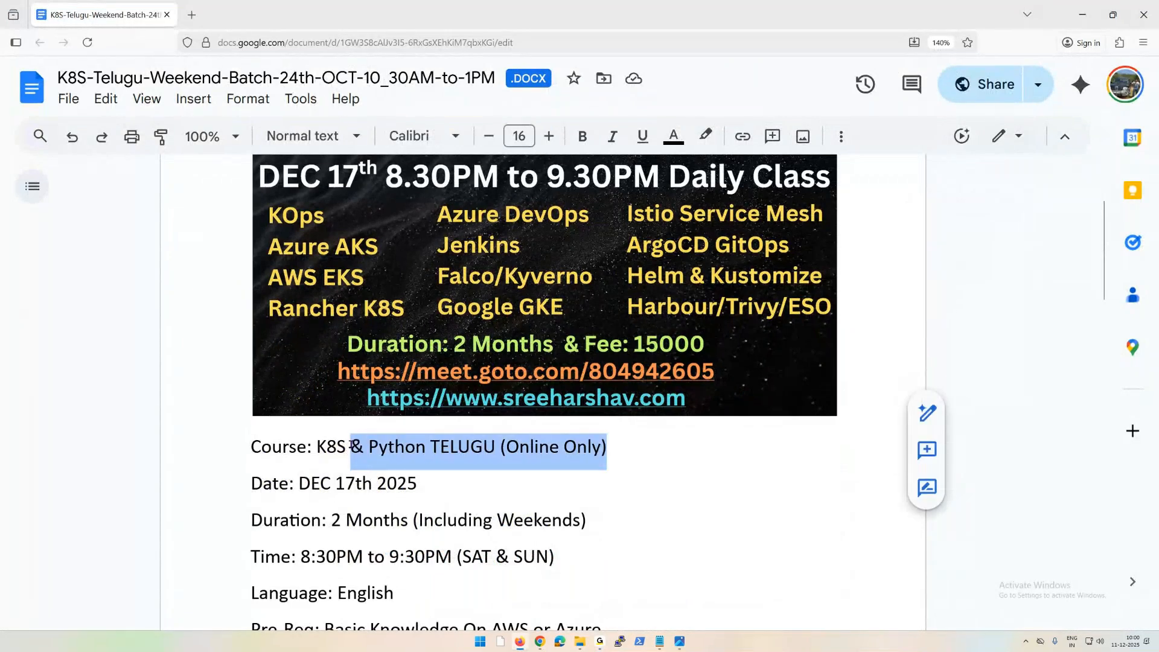
key(Delete)
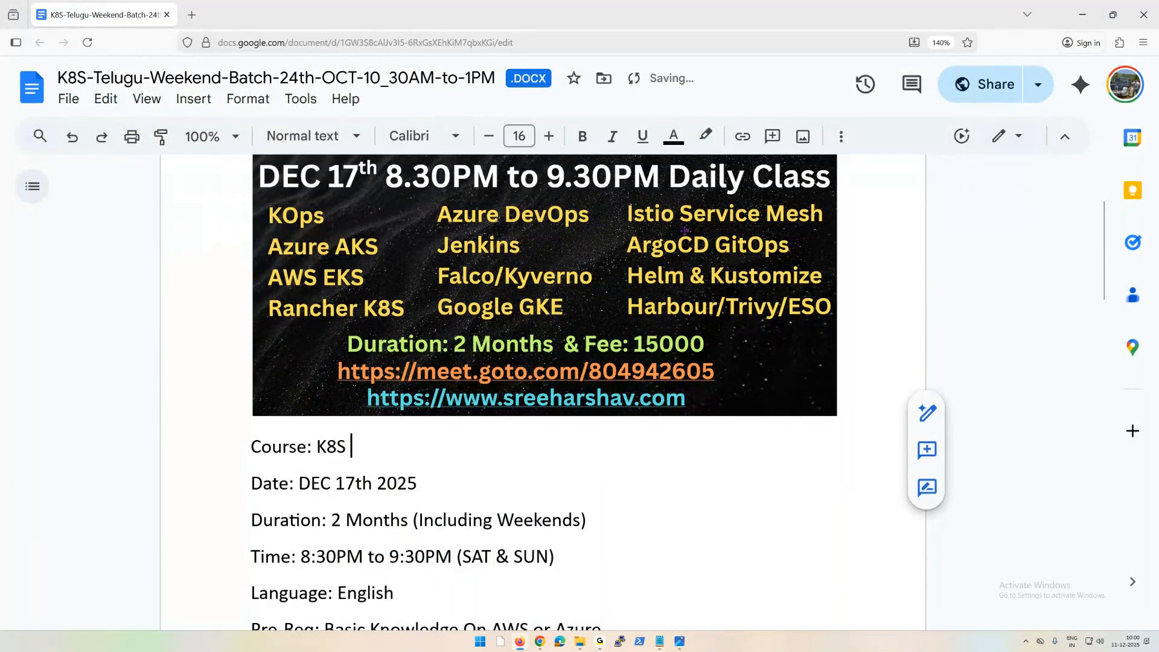
scroll(up, 3)
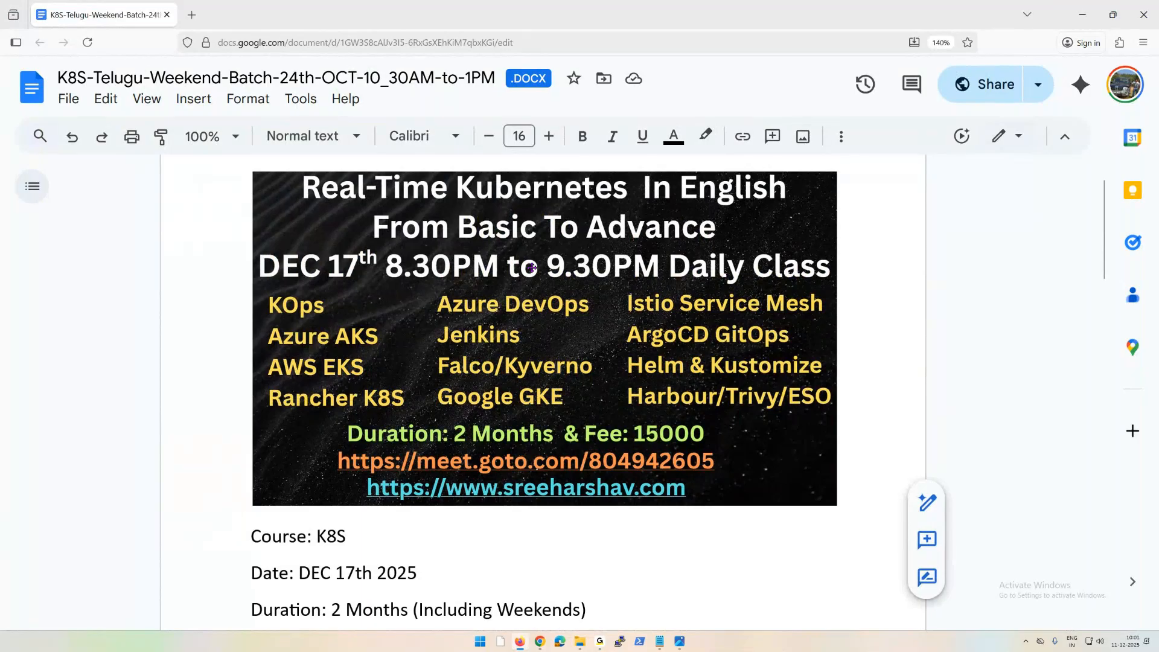
click(351, 536)
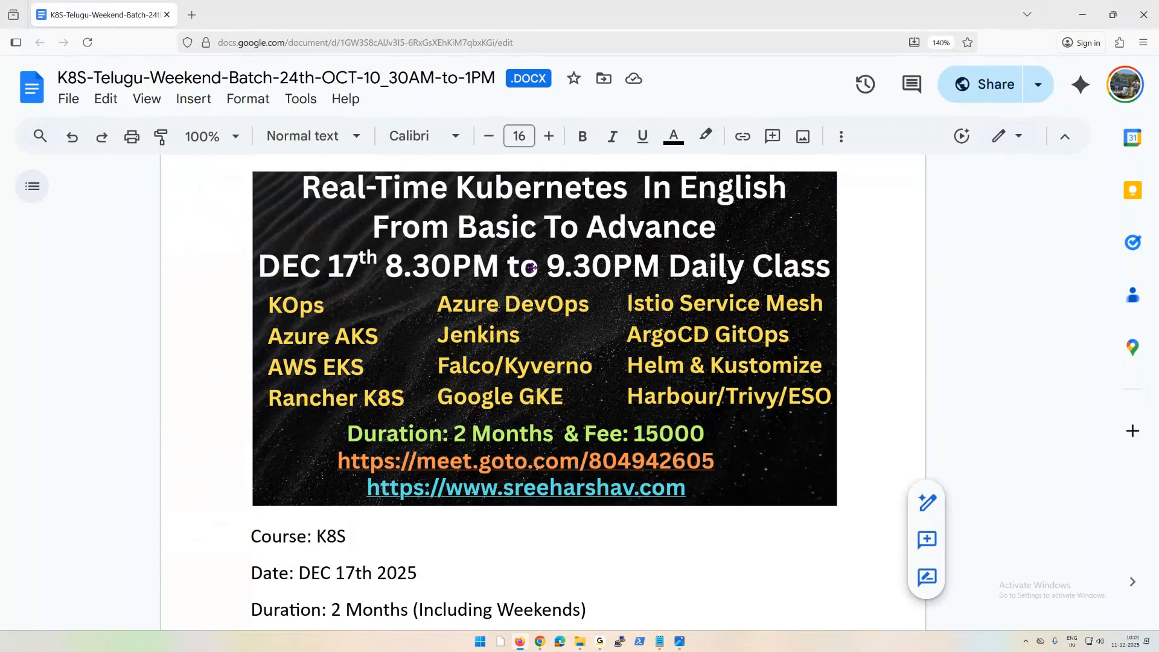
click(350, 536)
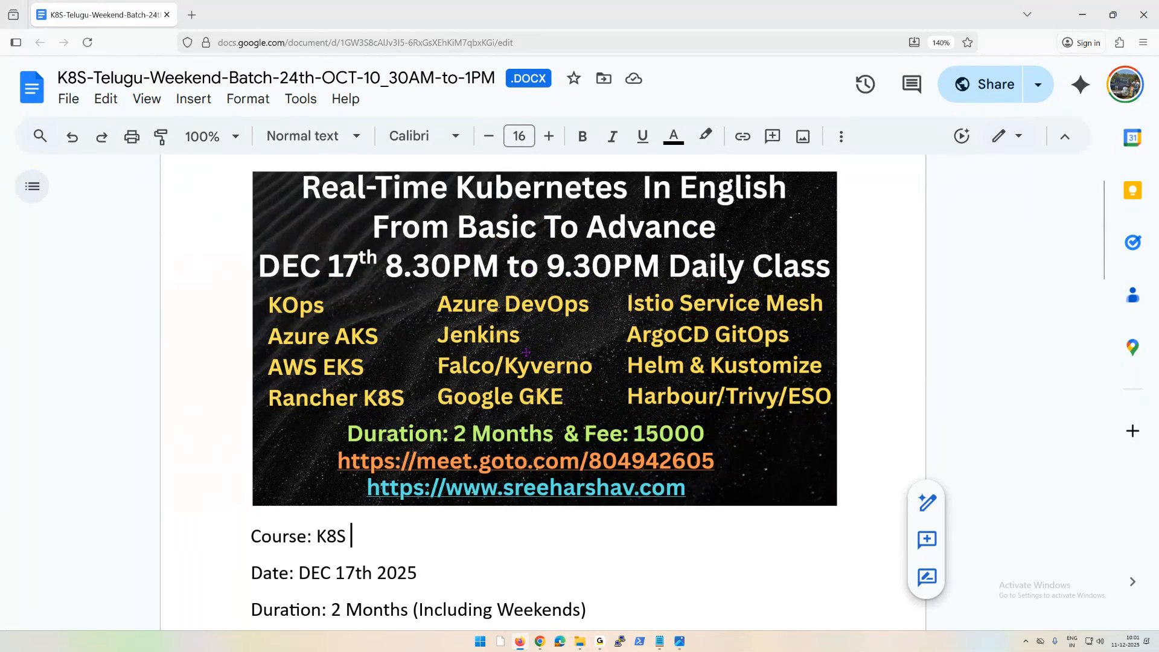
mouse_move(538, 321)
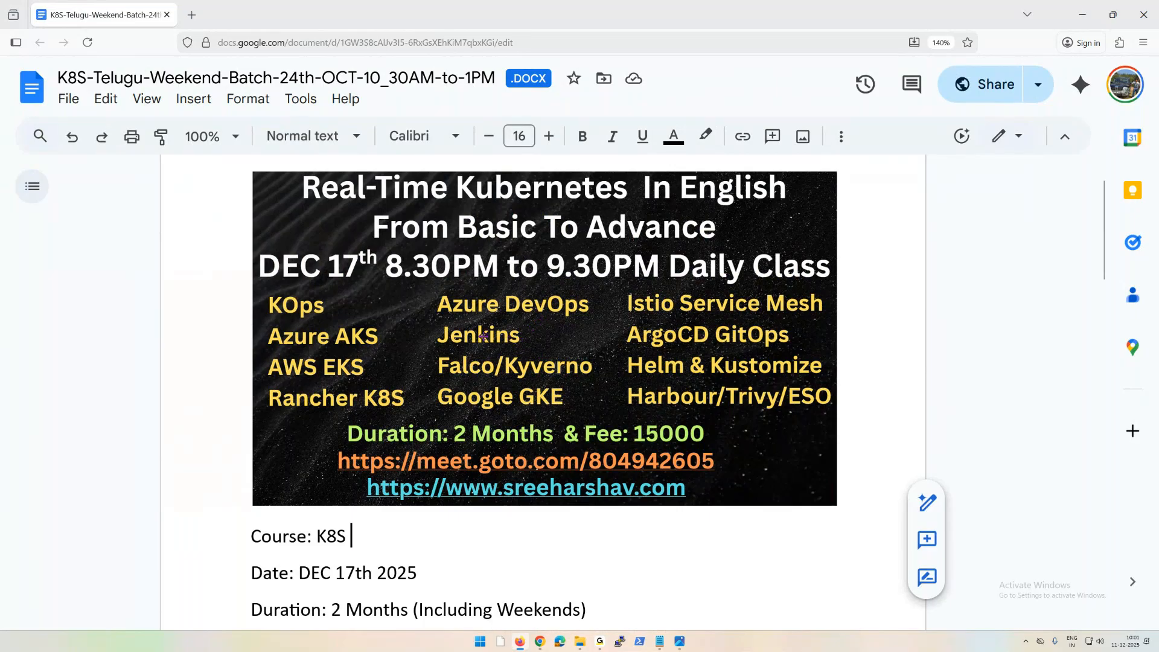
mouse_move(405, 346)
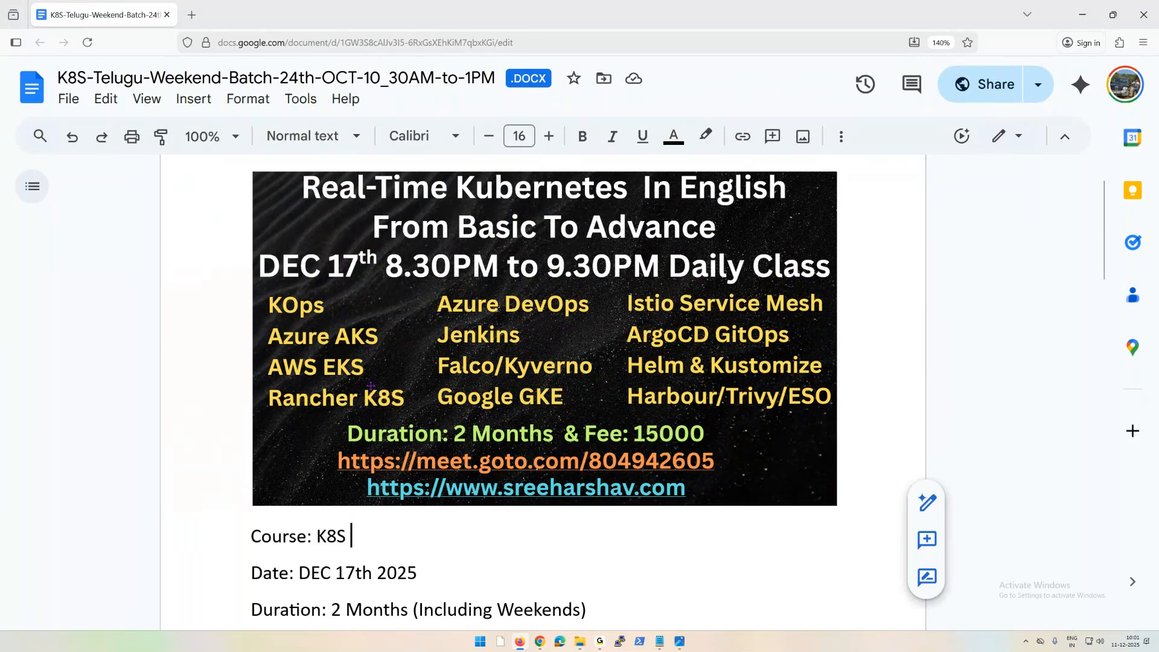
mouse_move(702, 312)
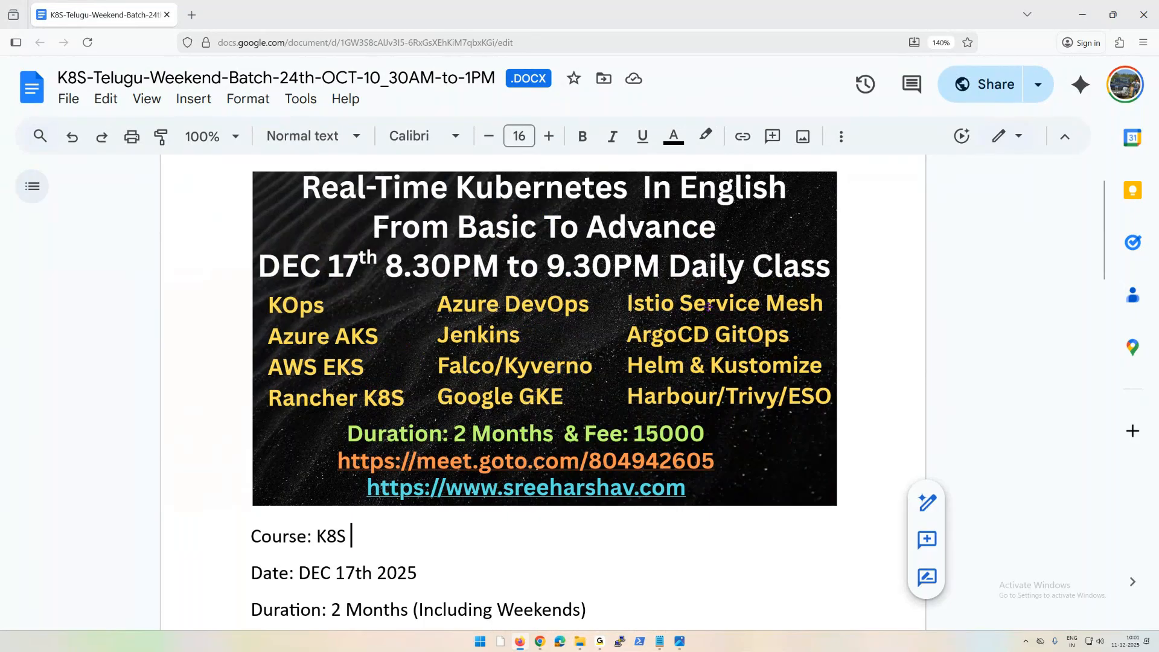
scroll(down, 3)
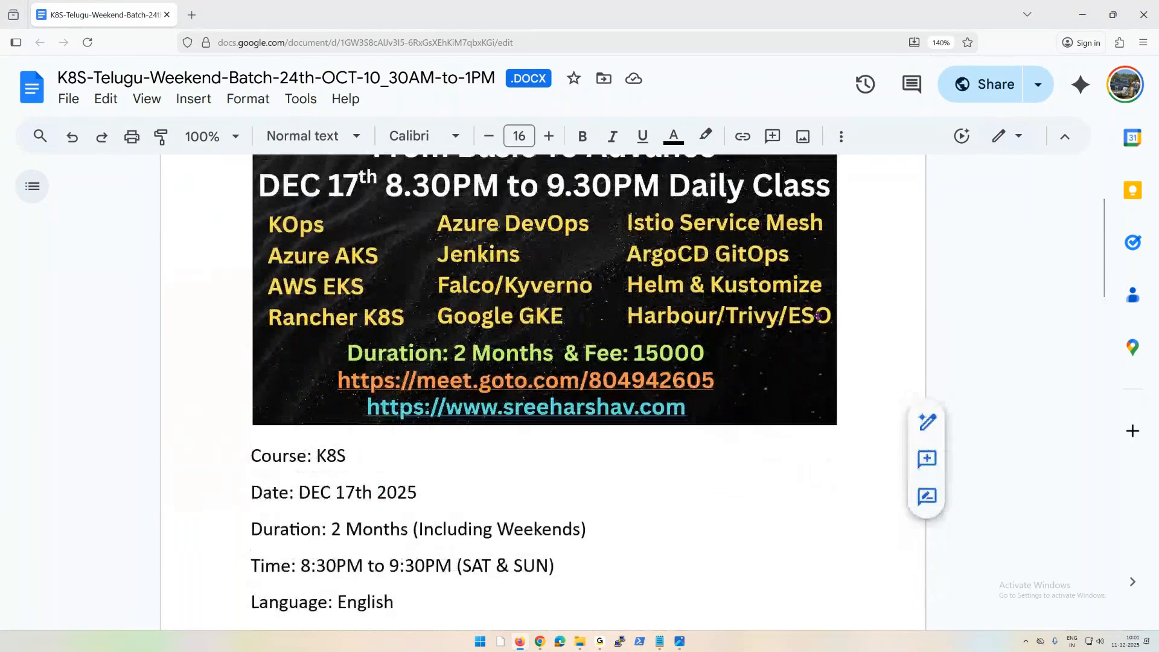
scroll(up, 3)
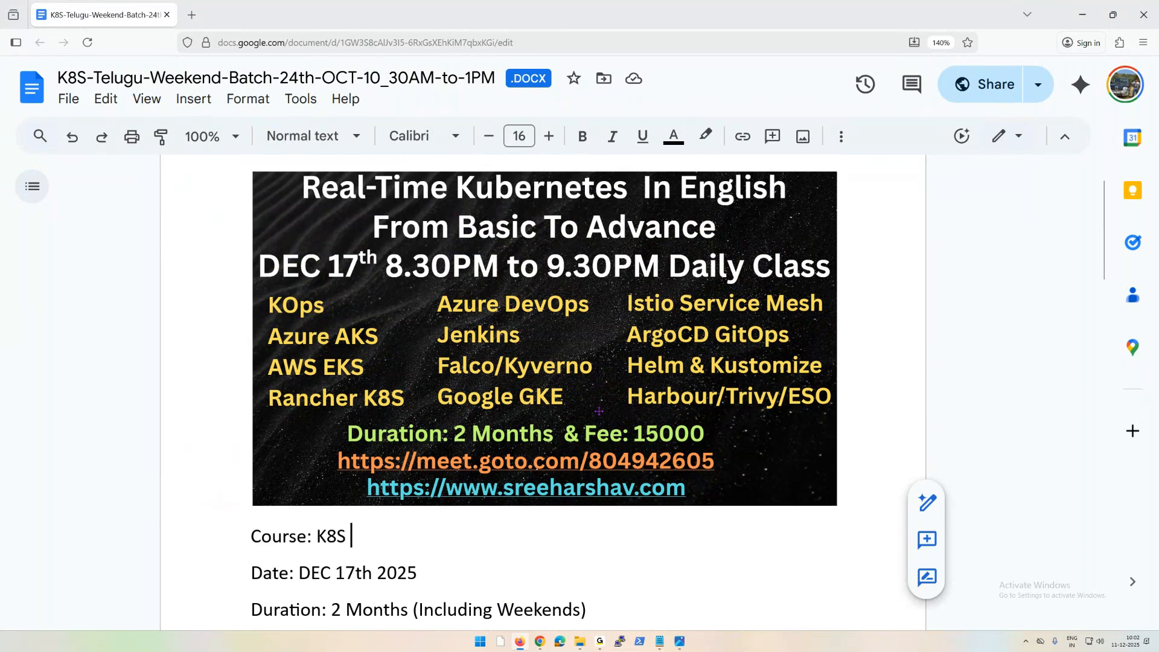
scroll(down, 3)
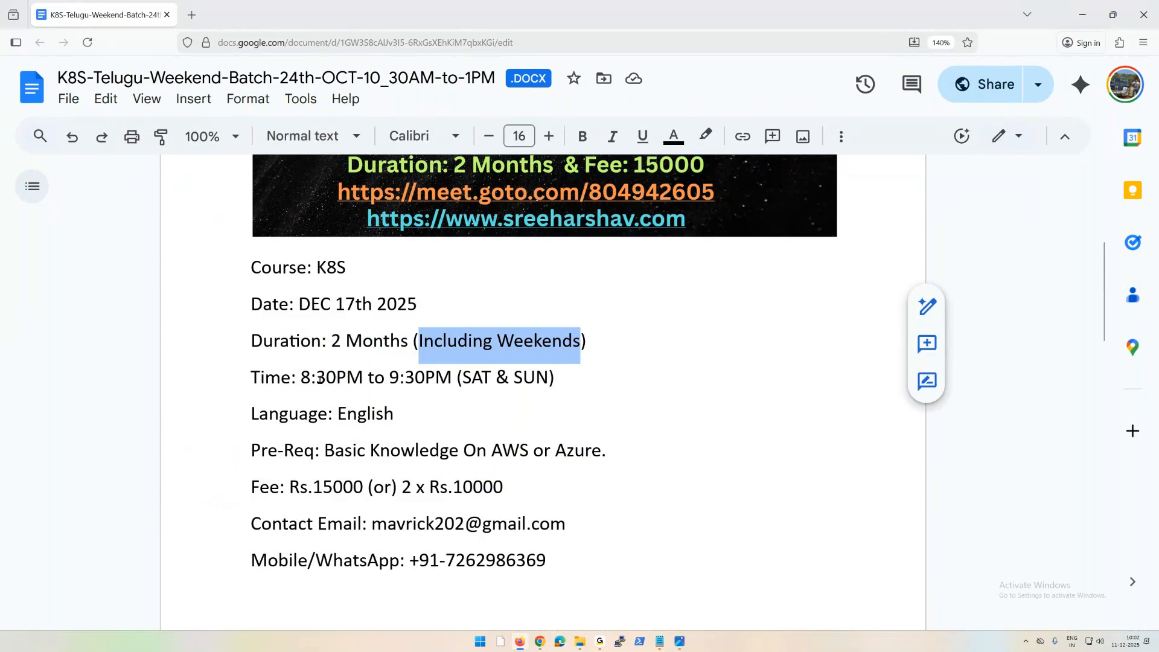
mouse_move(577, 376)
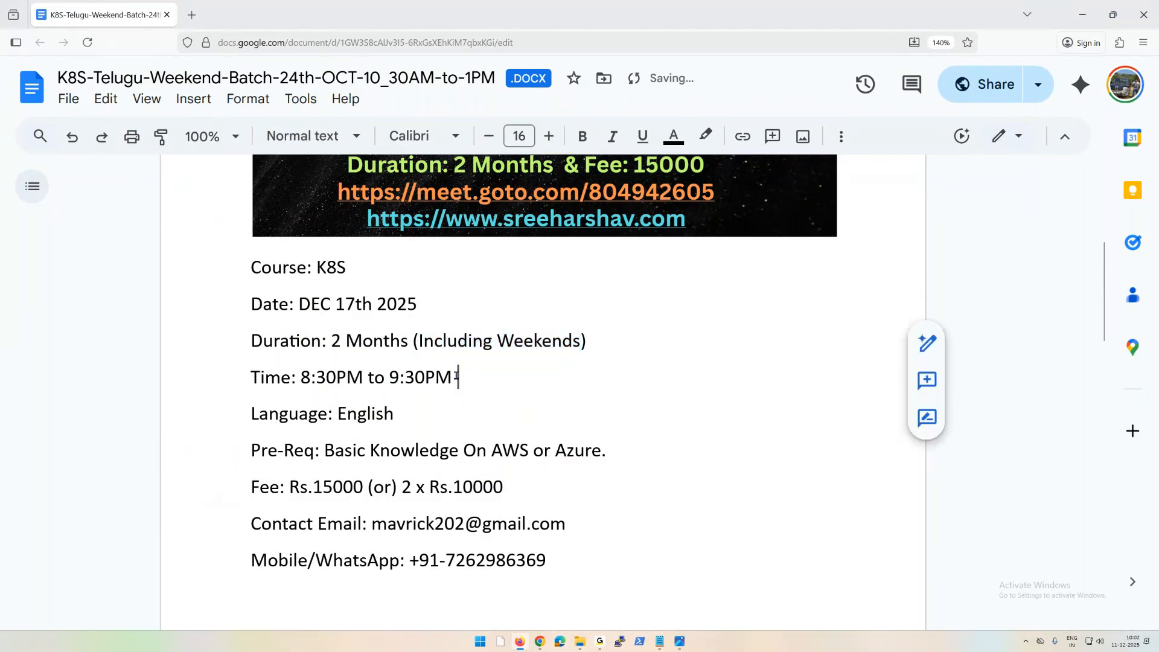
Append ', First Three Classes Are Free.' after 9:30PM on the time line
scroll(up, 3)
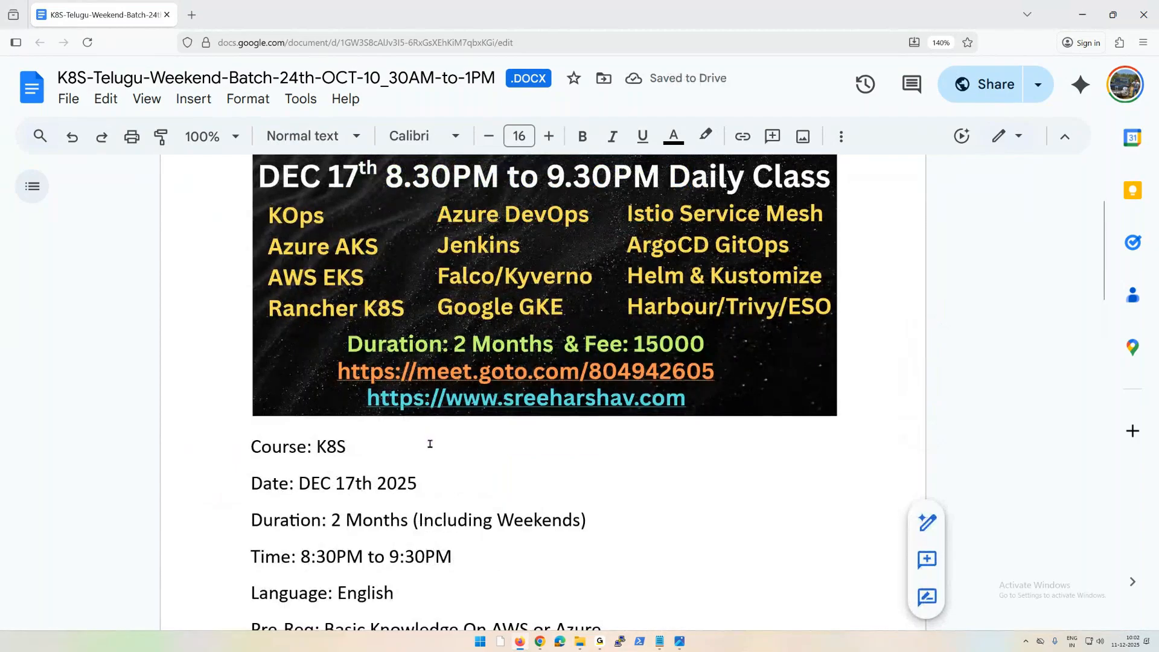
scroll(down, 3)
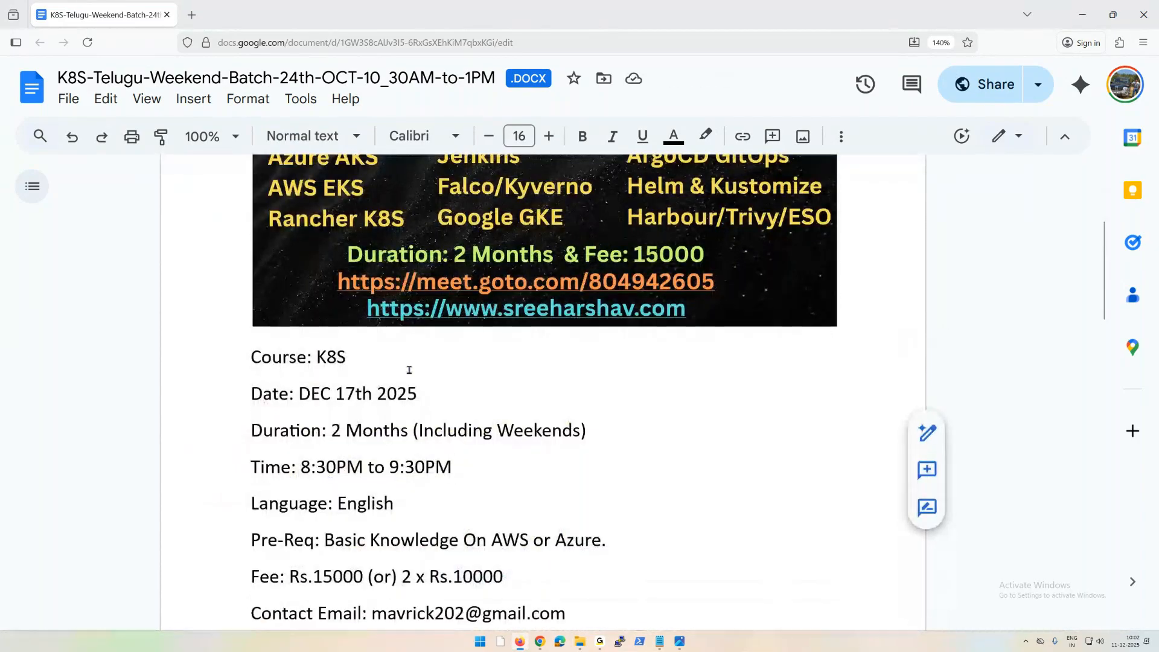
text(,)
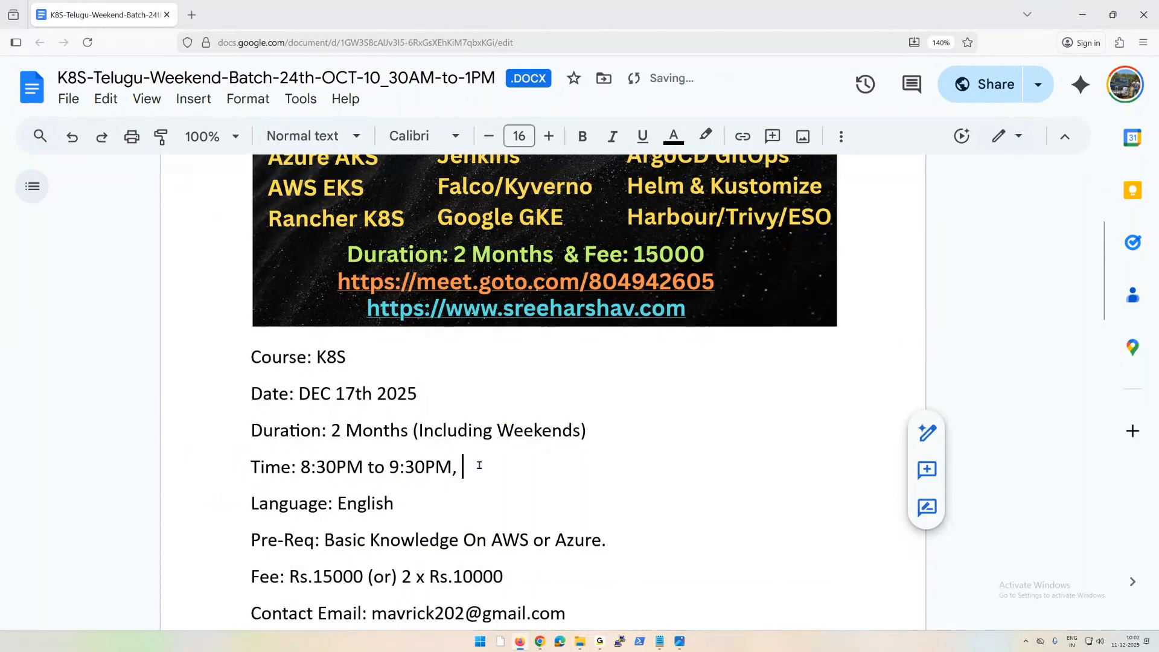
text(First Three Cla)
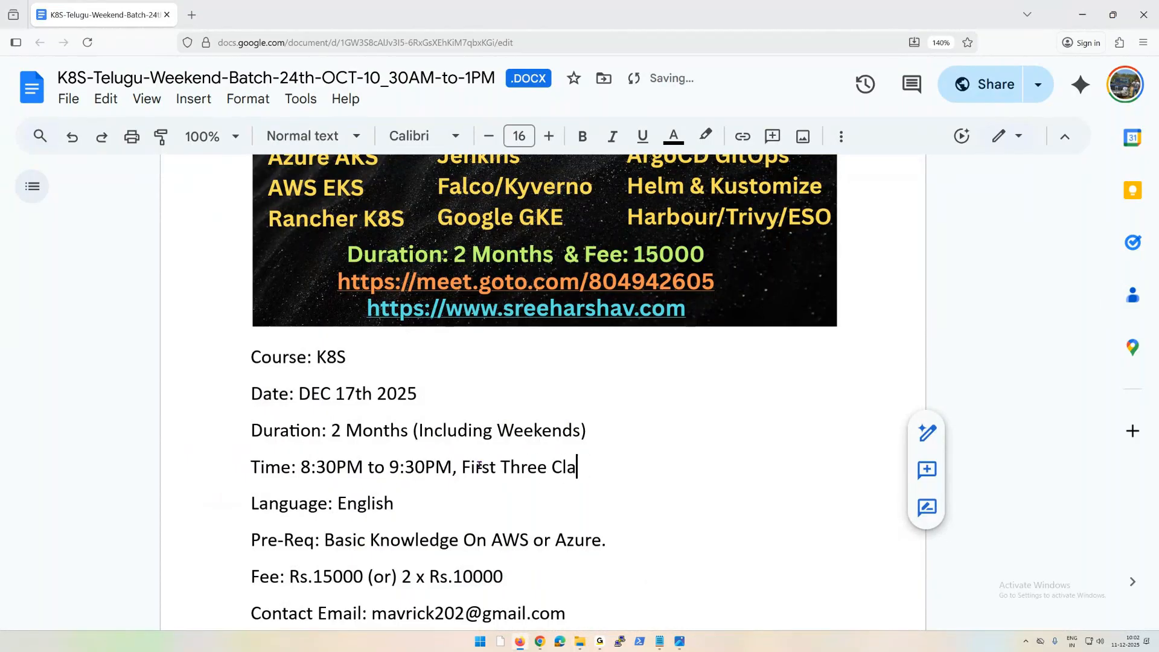
text(sses Are Free)
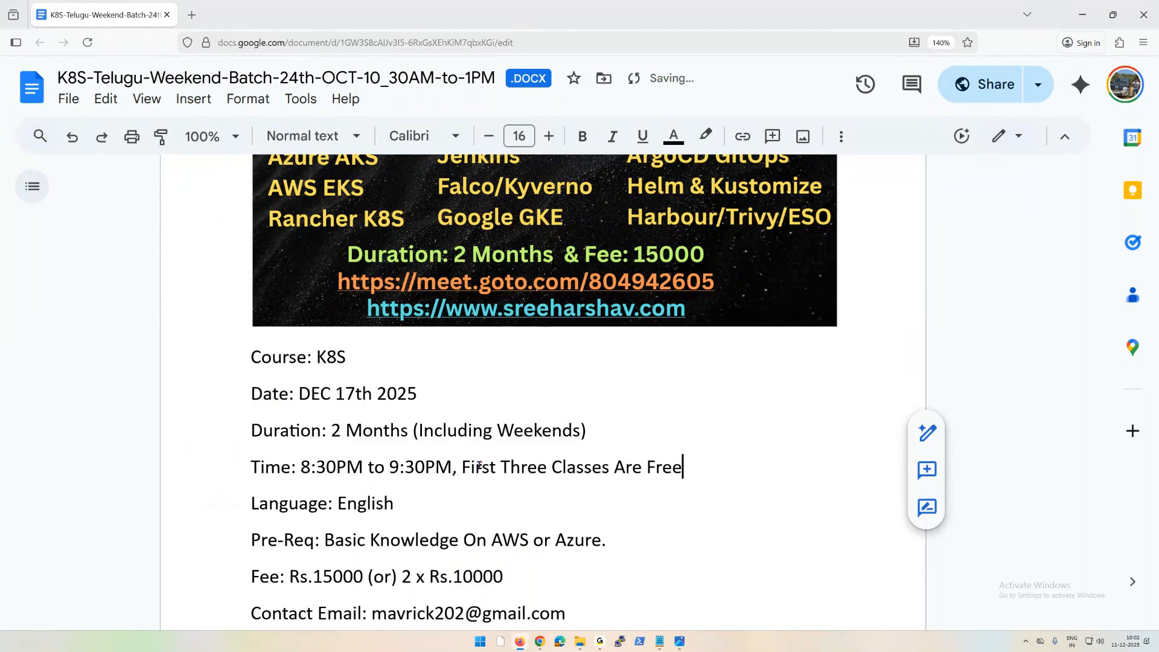
text(.)
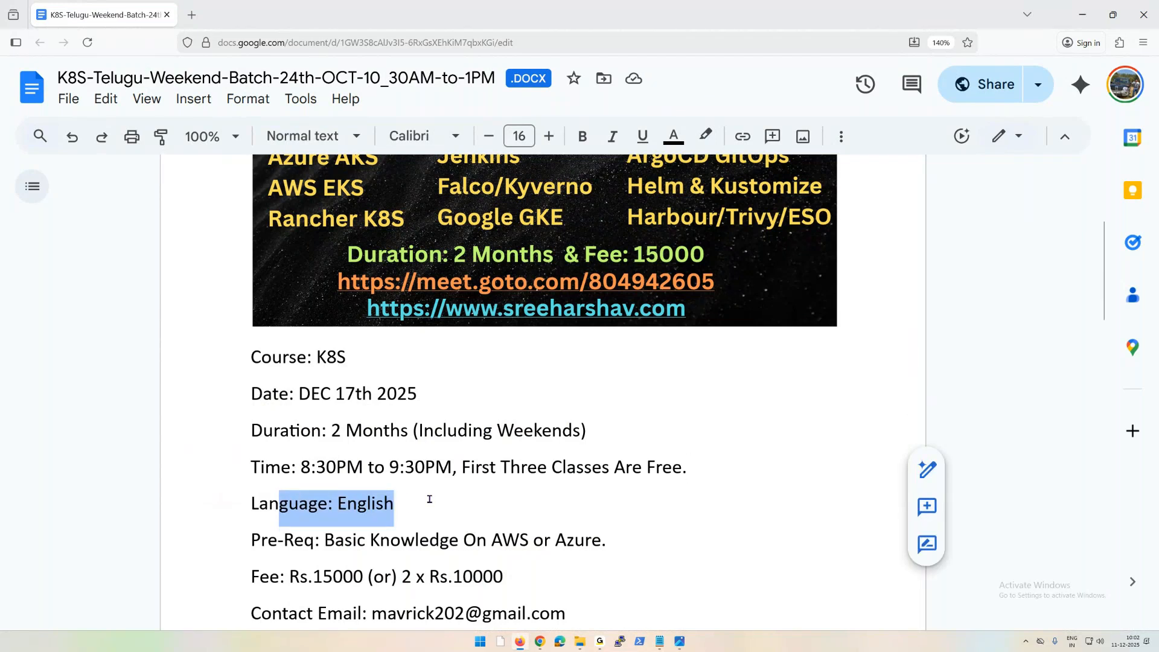
click(431, 503)
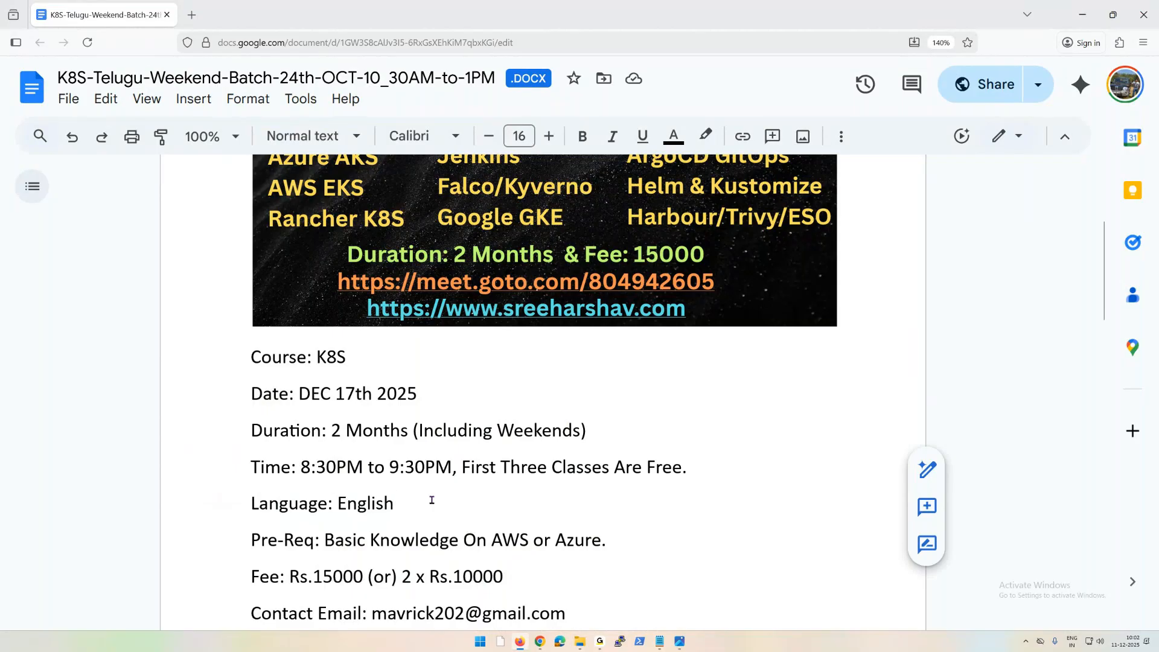
Review the Contact Email and Mobile/WhatsApp lines unchanged, then reach the curriculum link section
scroll(down, 3)
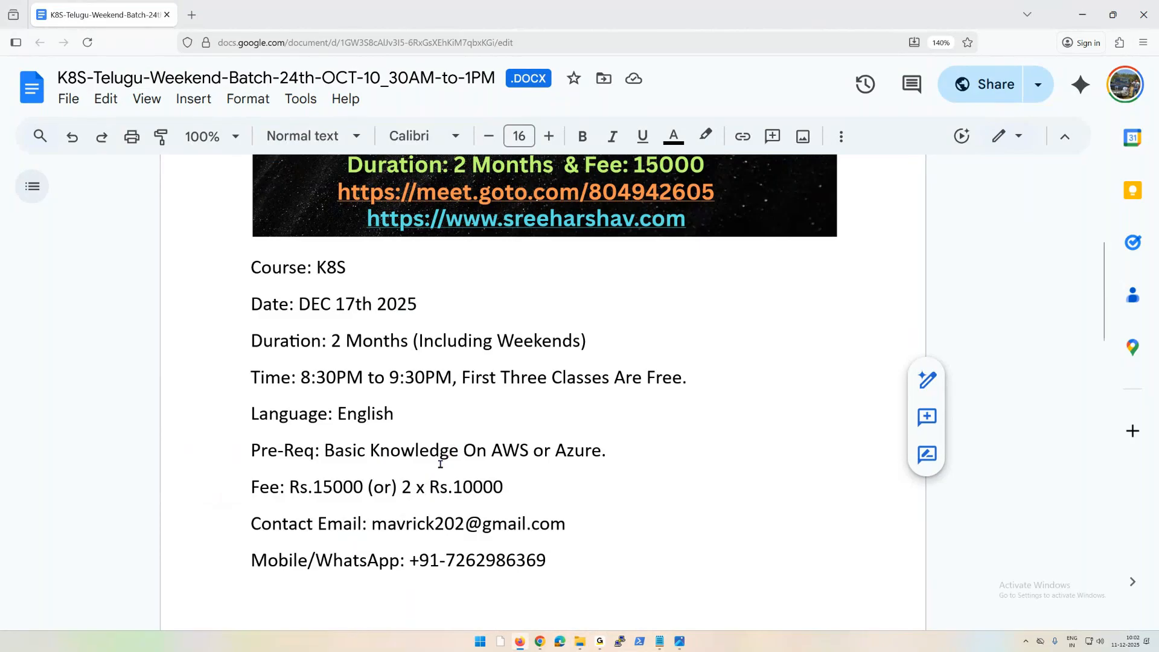
click(396, 413)
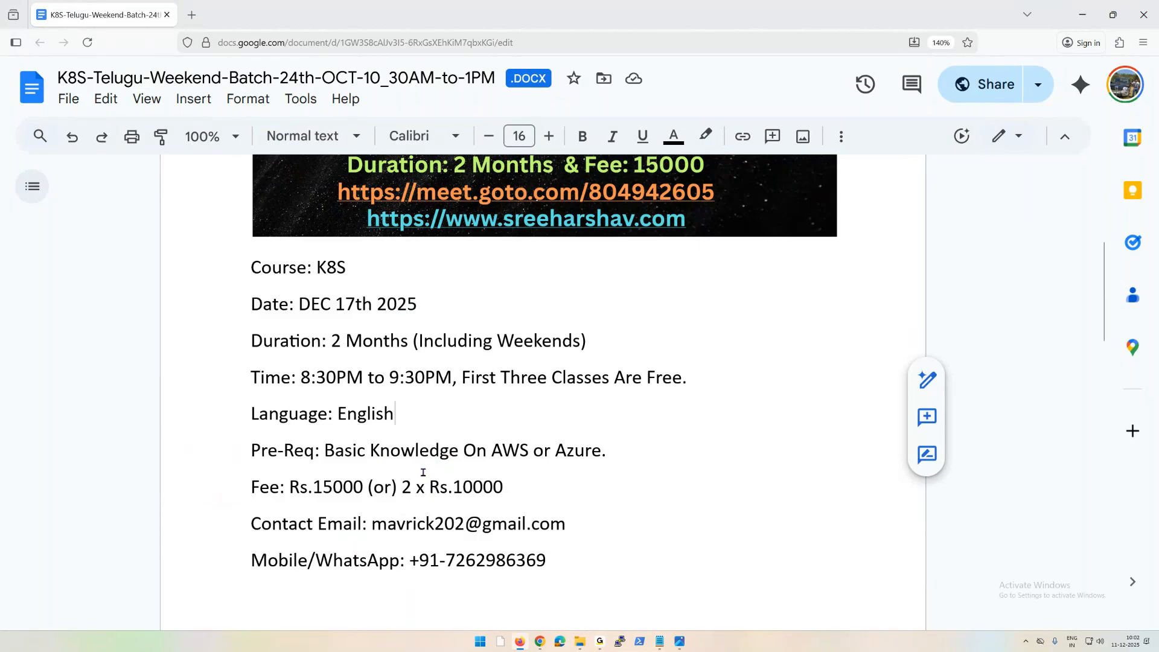
click(523, 486)
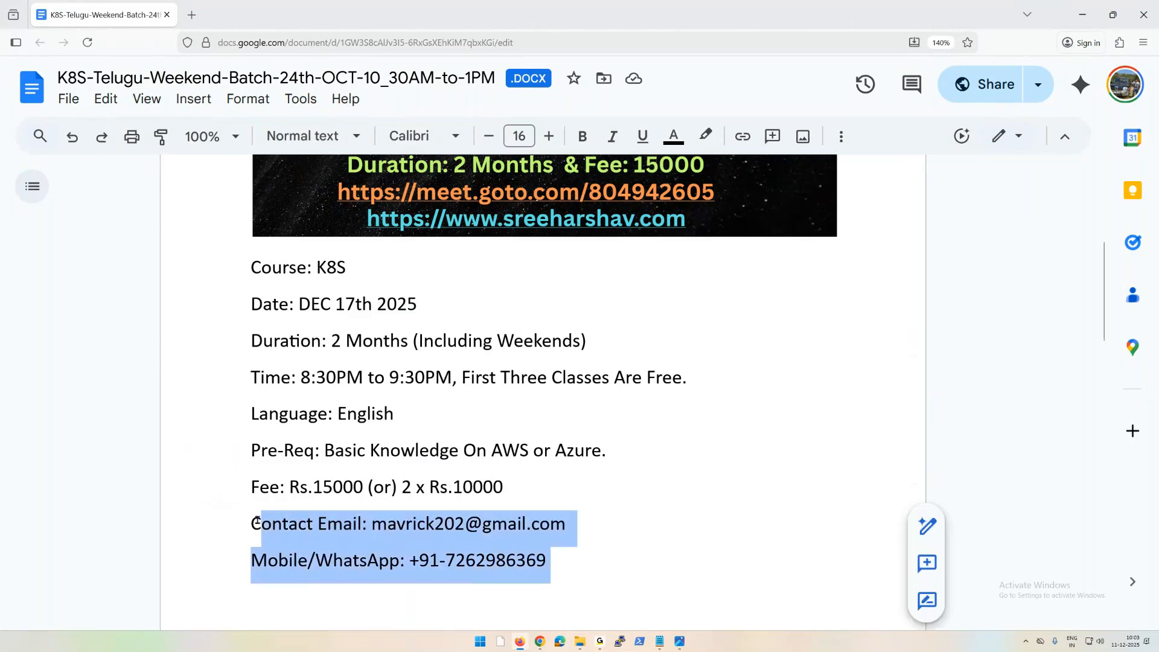
mouse_move(617, 540)
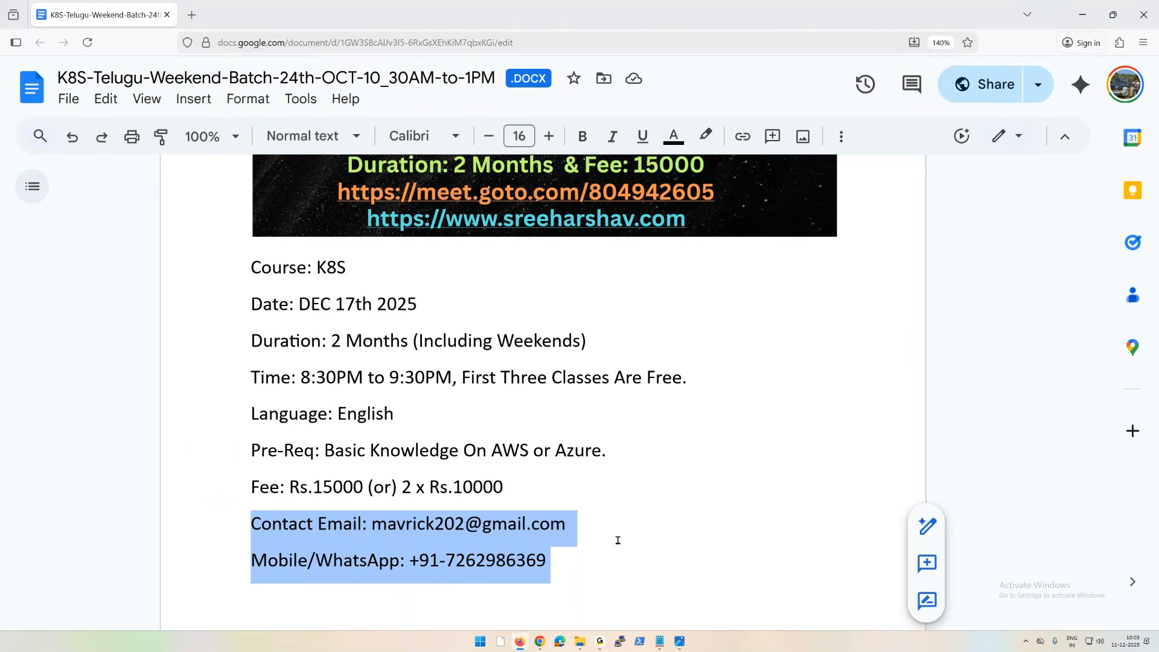
click(610, 540)
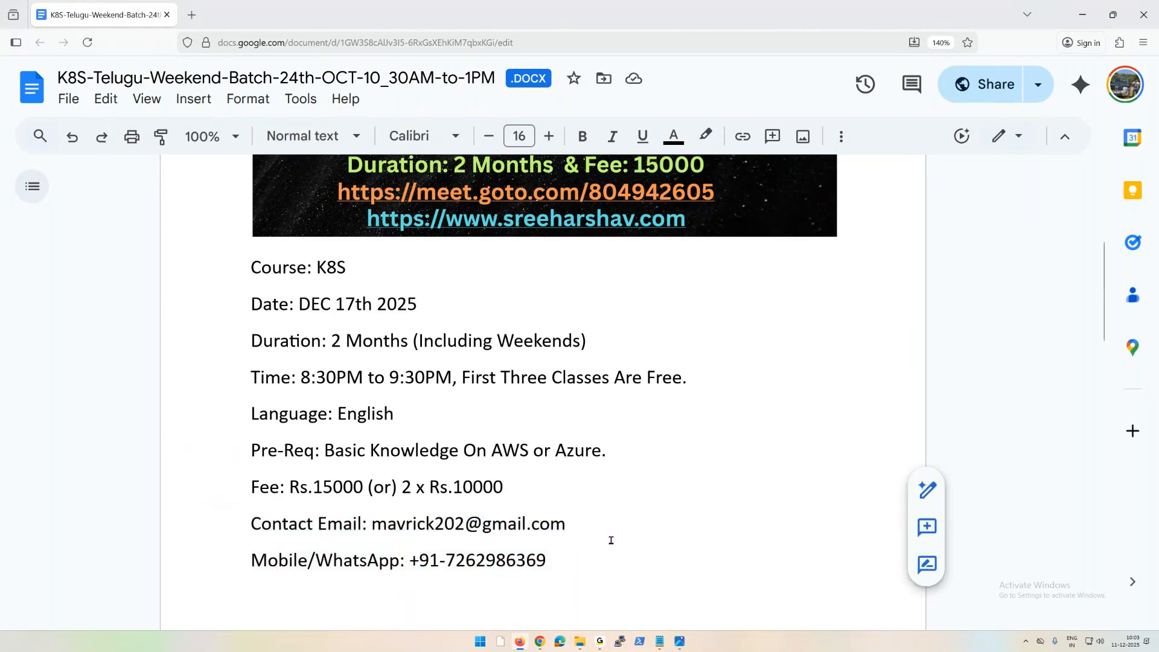
scroll(down, 3)
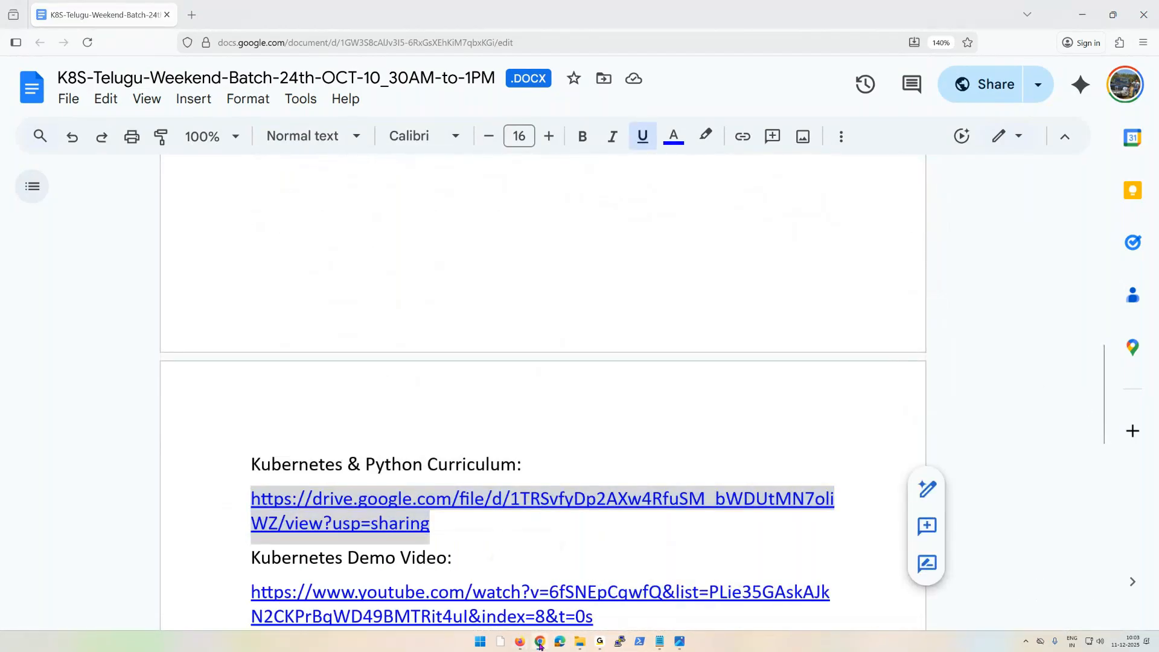
mouse_move(536, 559)
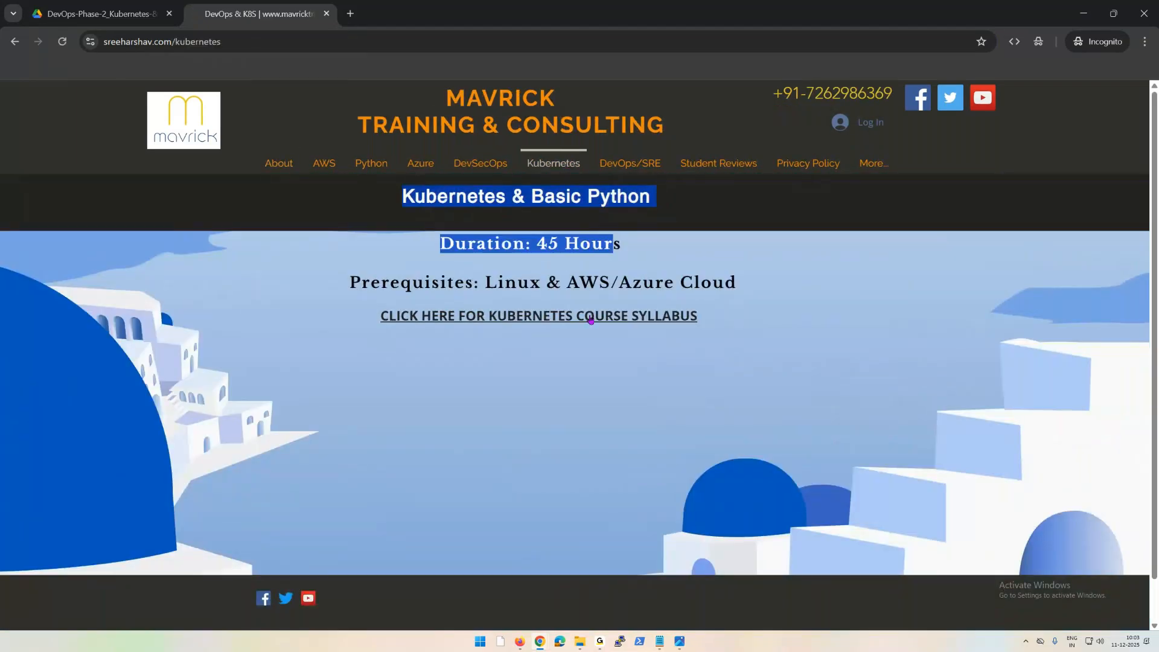
Open the Kubernetes course syllabus document from the Kubernetes course page
click(538, 315)
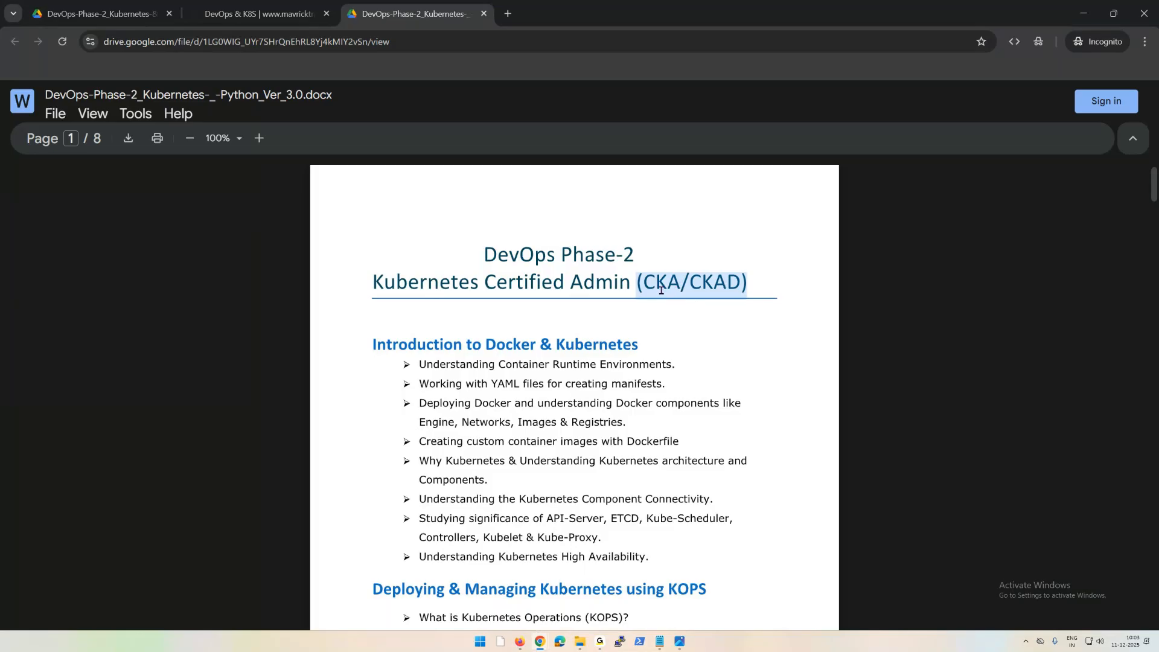
Scroll through the DevOps Phase-2 syllabus pages down to page 5's Azure AKS section
scroll(down, 3)
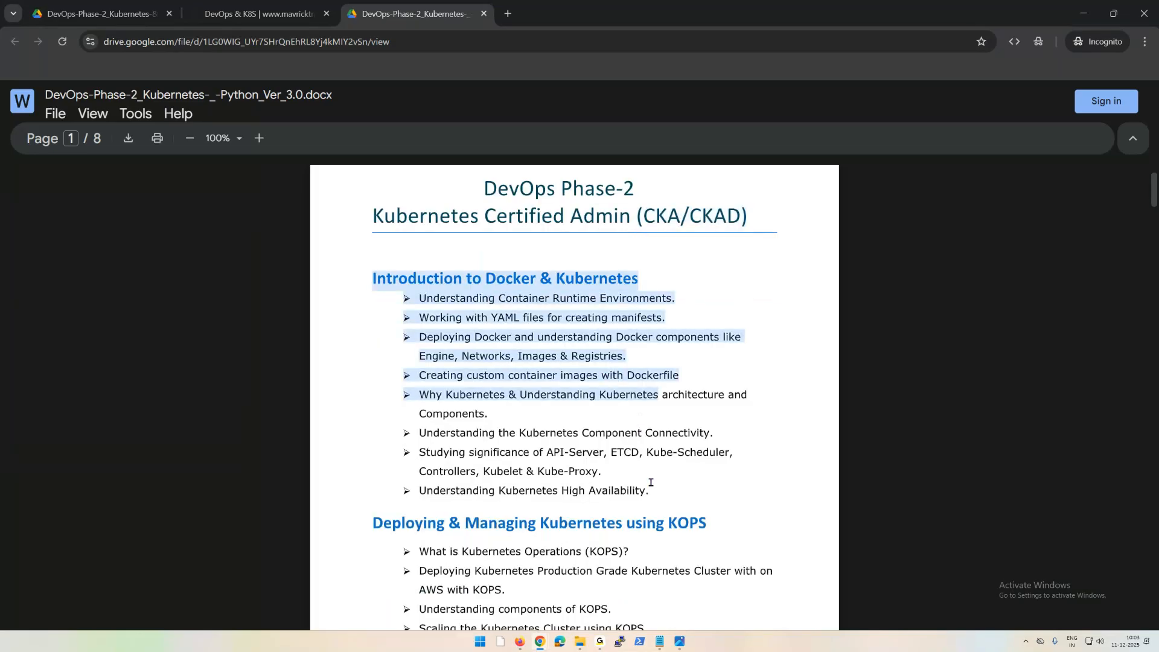
scroll(down, 3)
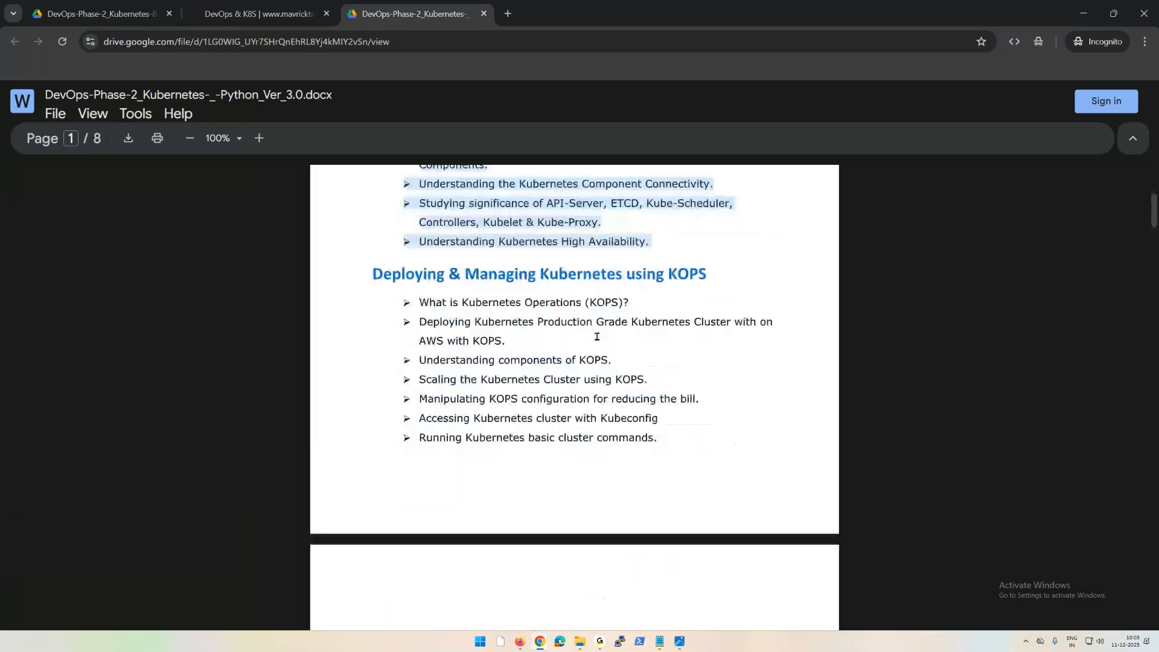
scroll(down, 3)
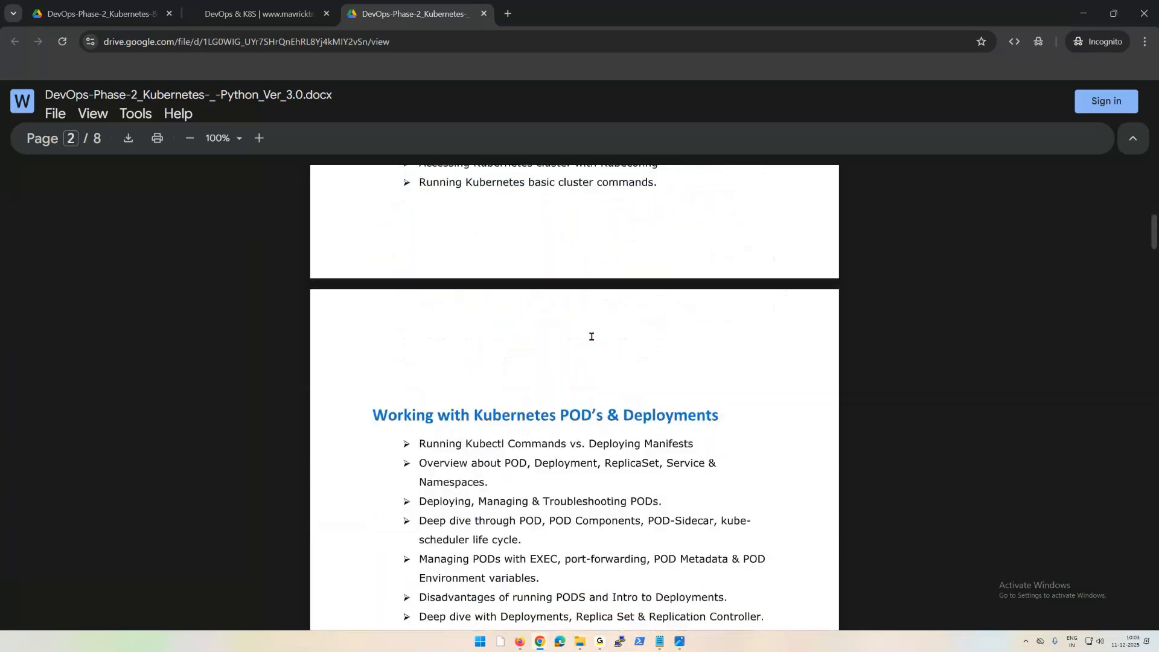
scroll(down, 3)
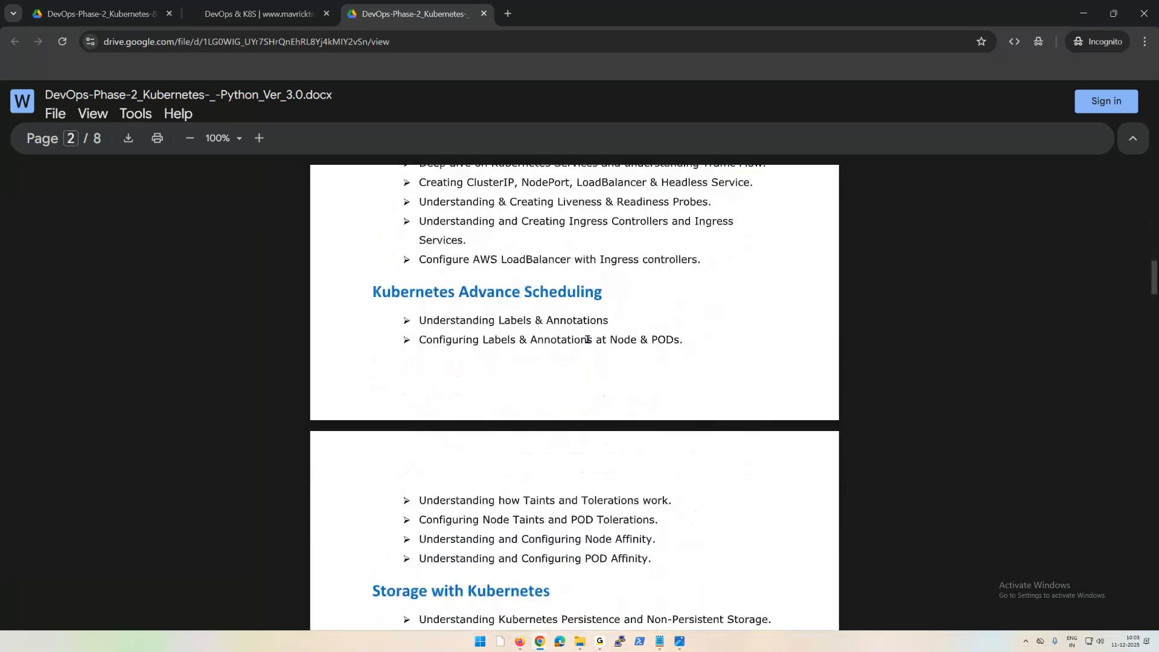
scroll(down, 3)
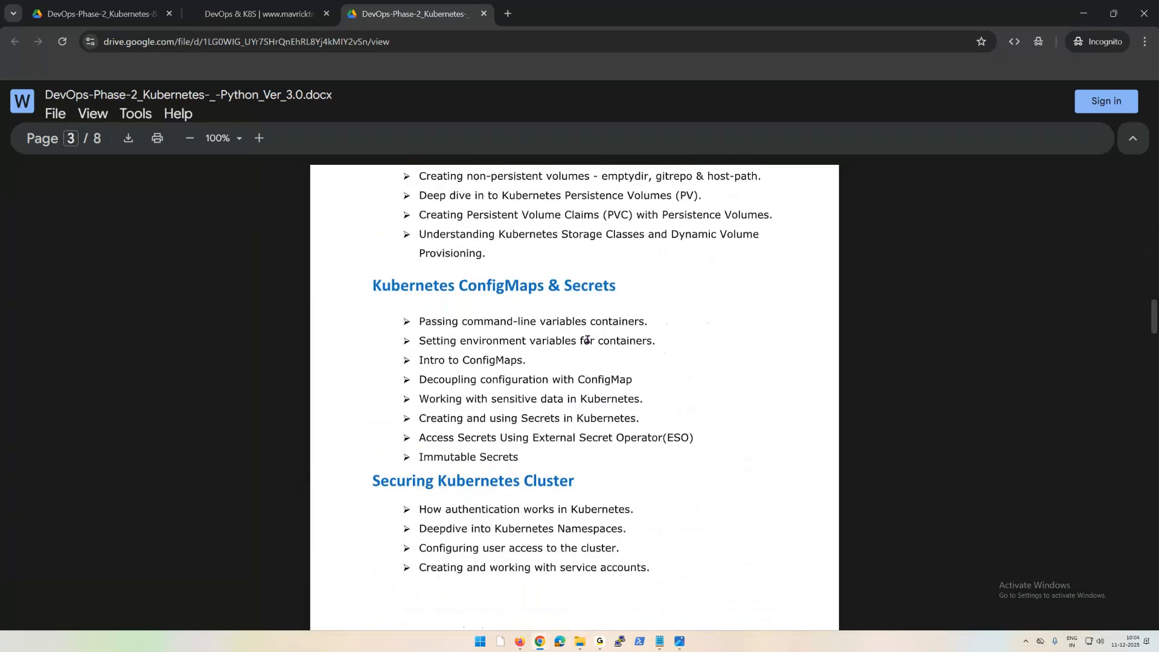
mouse_move(488, 439)
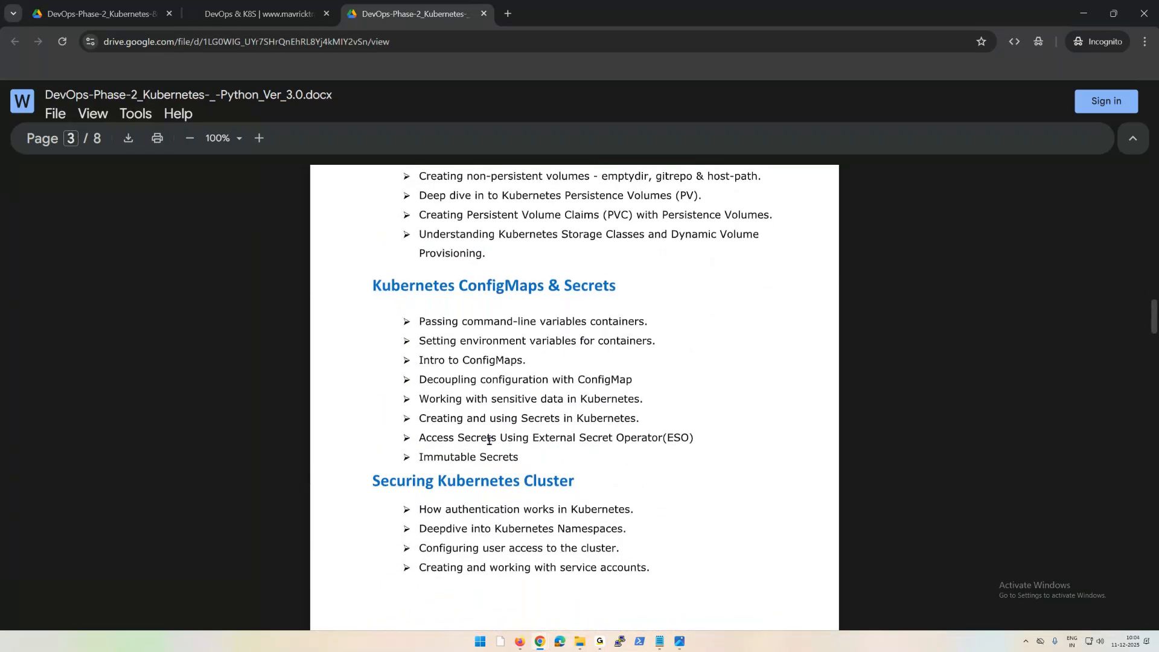
scroll(down, 3)
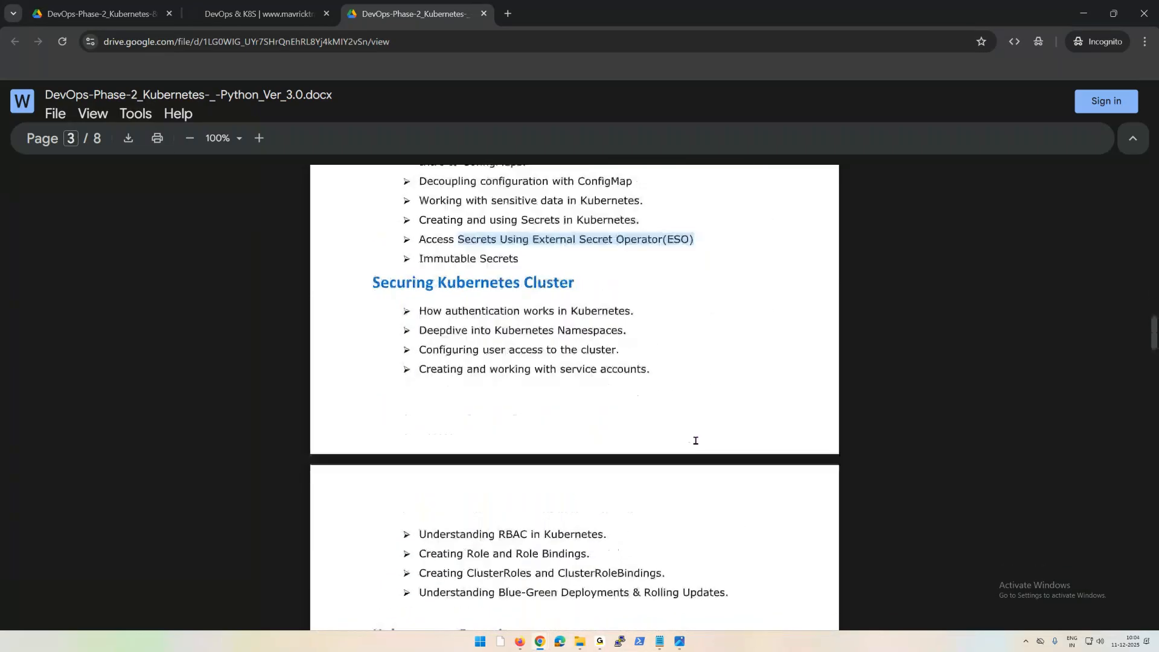
scroll(down, 3)
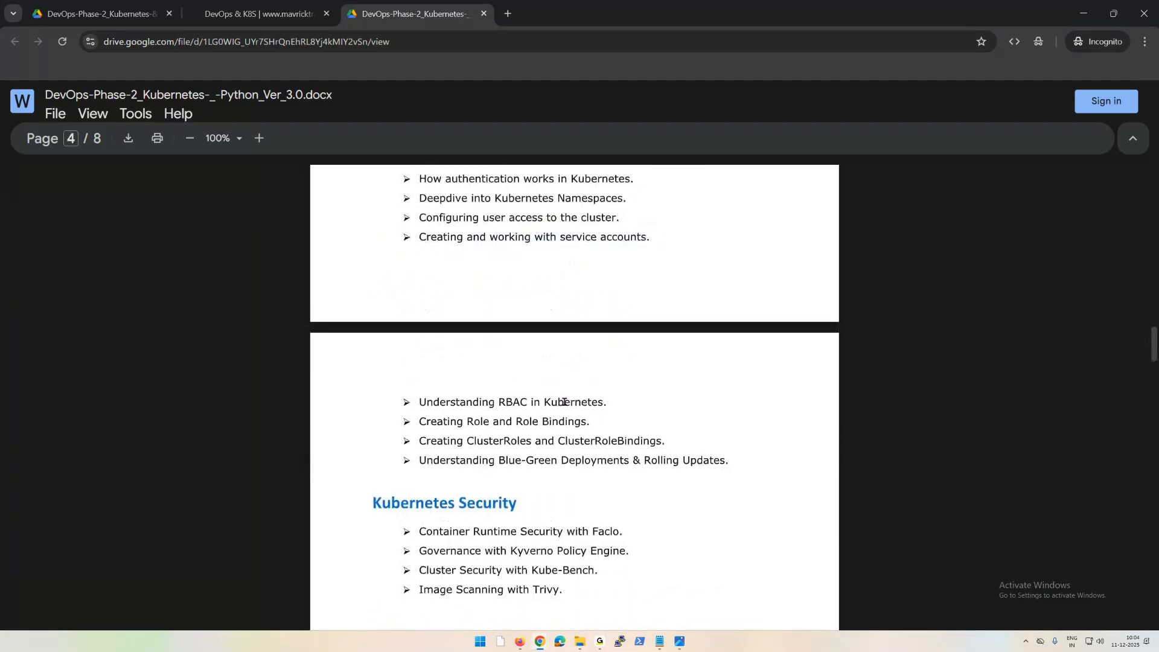
scroll(down, 3)
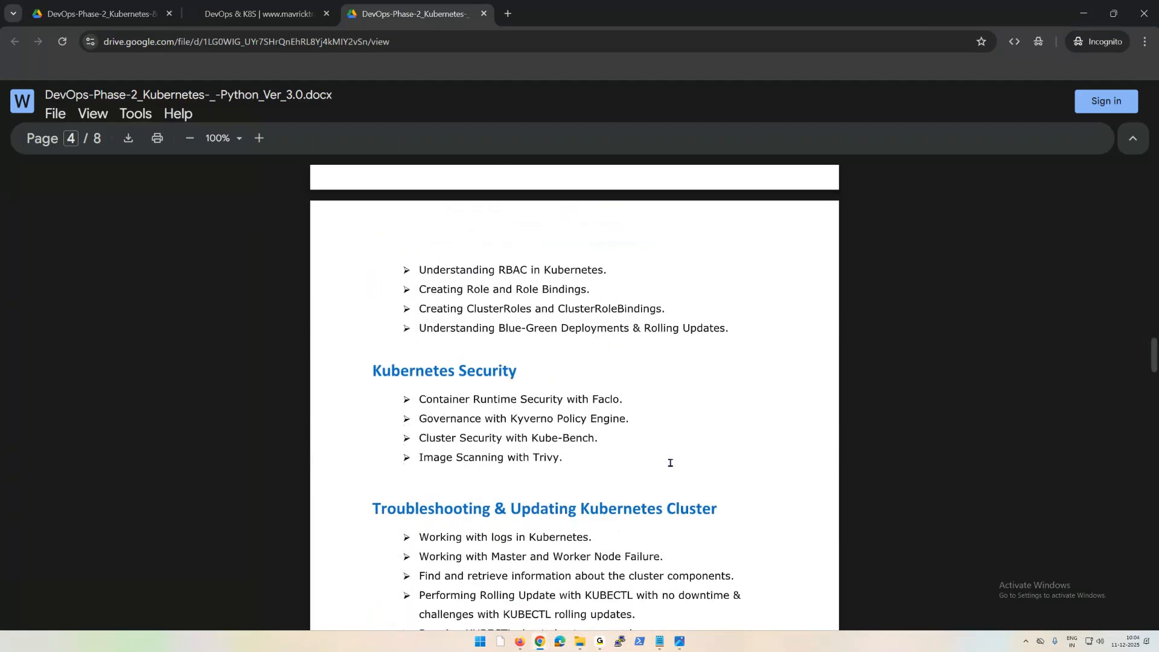
scroll(down, 3)
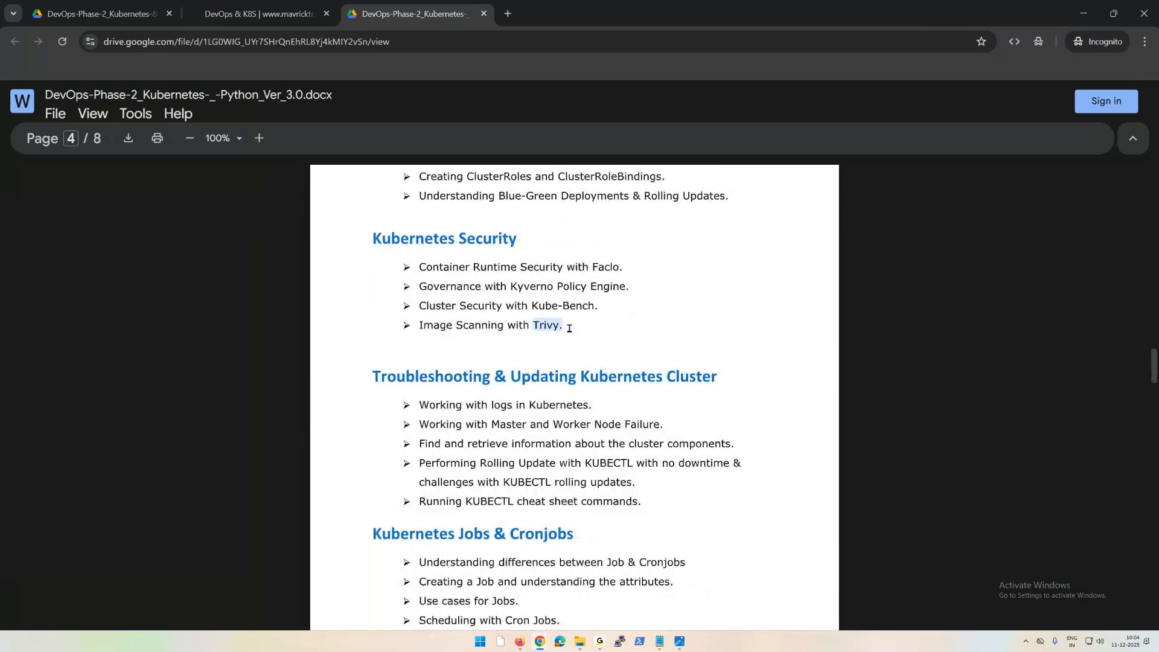
scroll(down, 3)
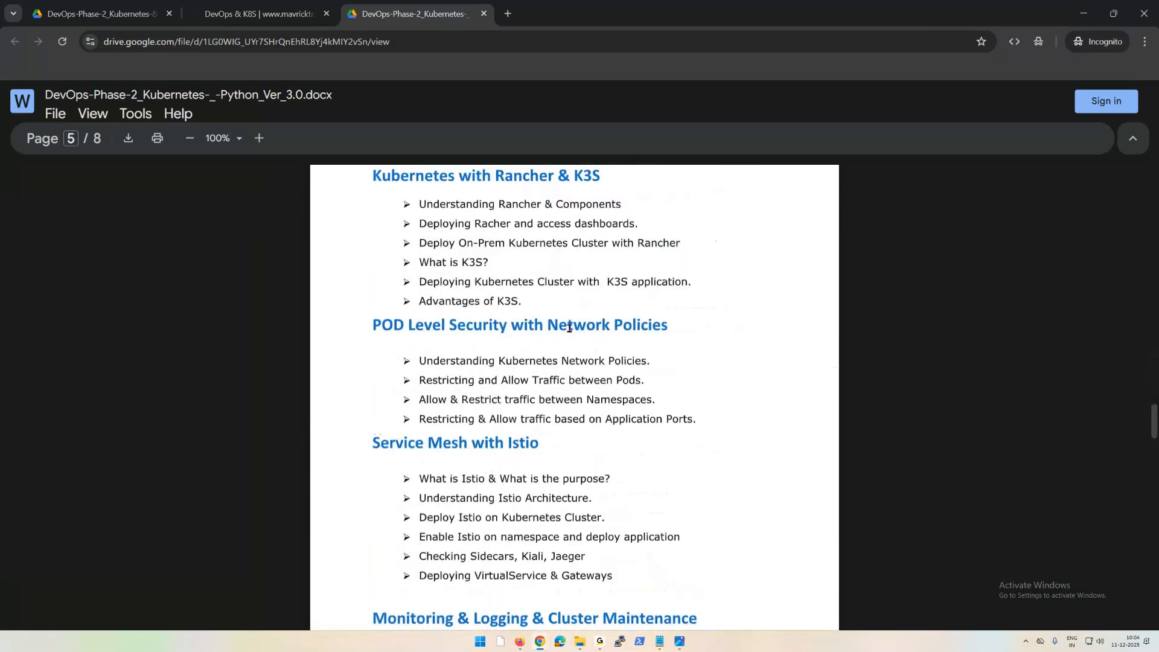
scroll(down, 3)
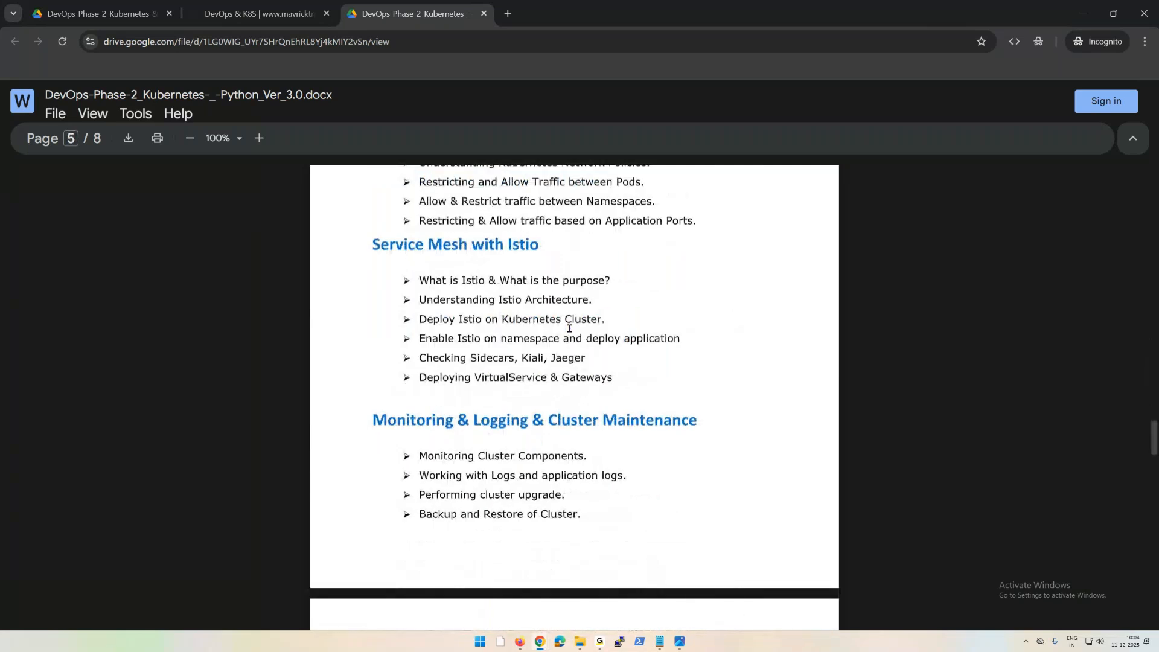
scroll(down, 3)
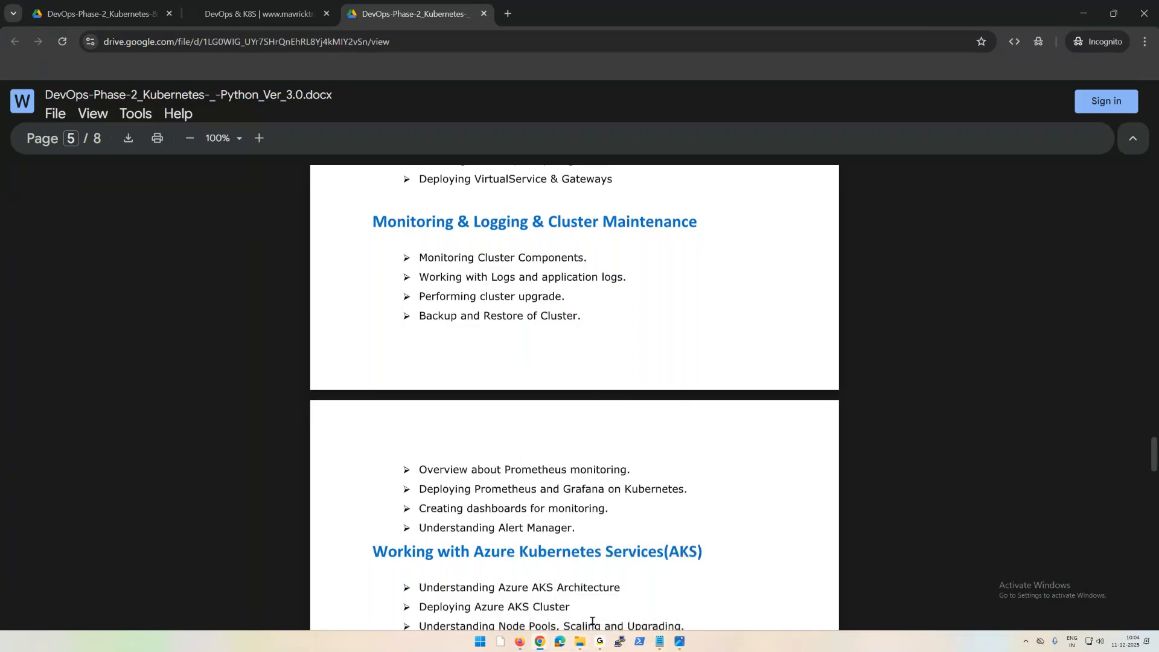
Switch back to the K8S course flyer document in Google Docs
click(96, 13)
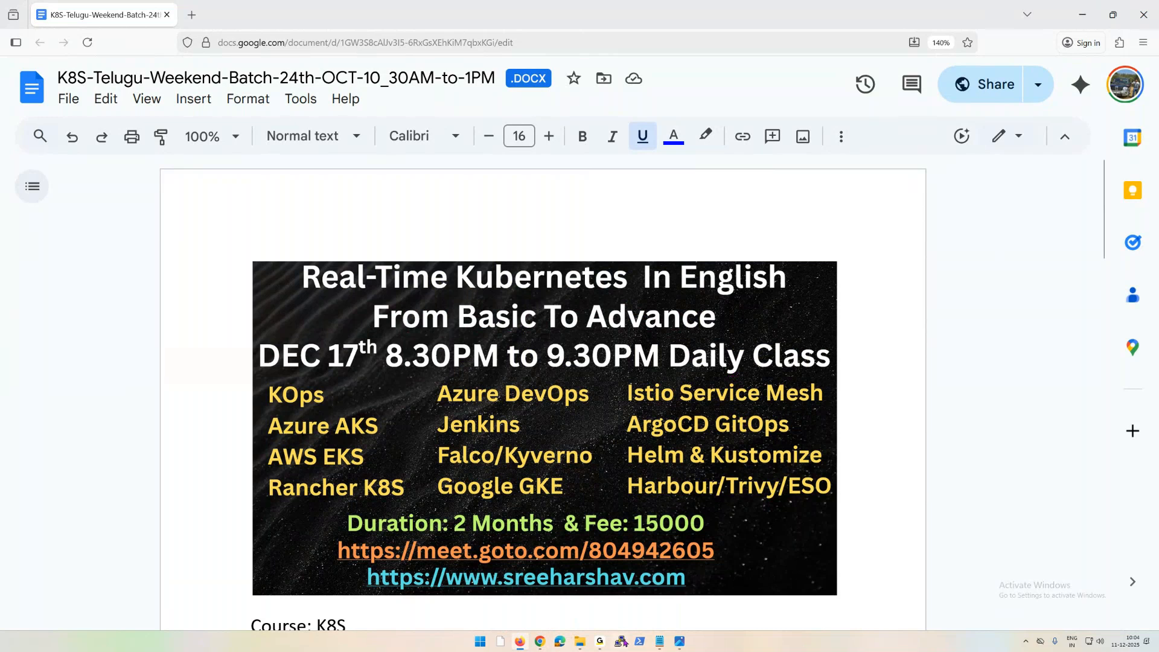
mouse_move(621, 641)
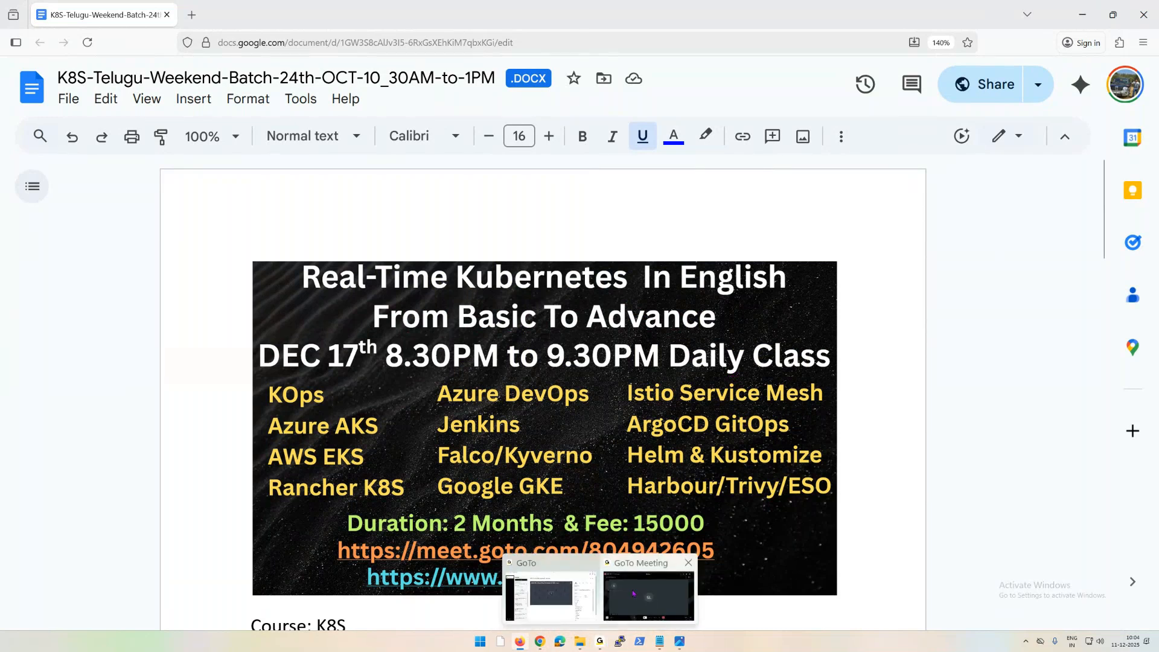